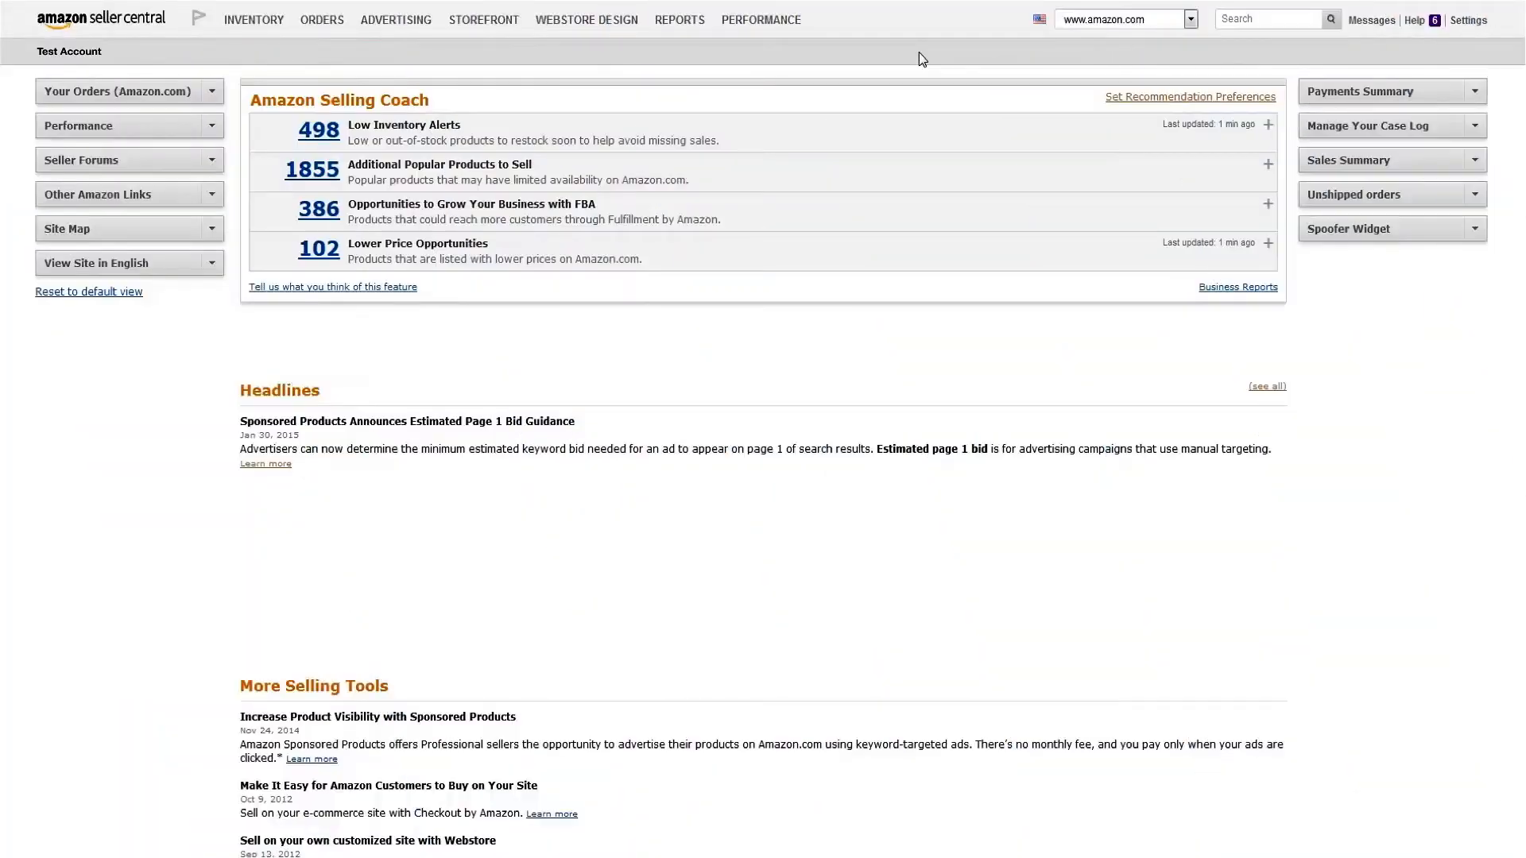
Step: Open the Sales Dashboard report from the Reports navigation on the seller home page
{"action": "left_click", "coordinate": [679, 19]}
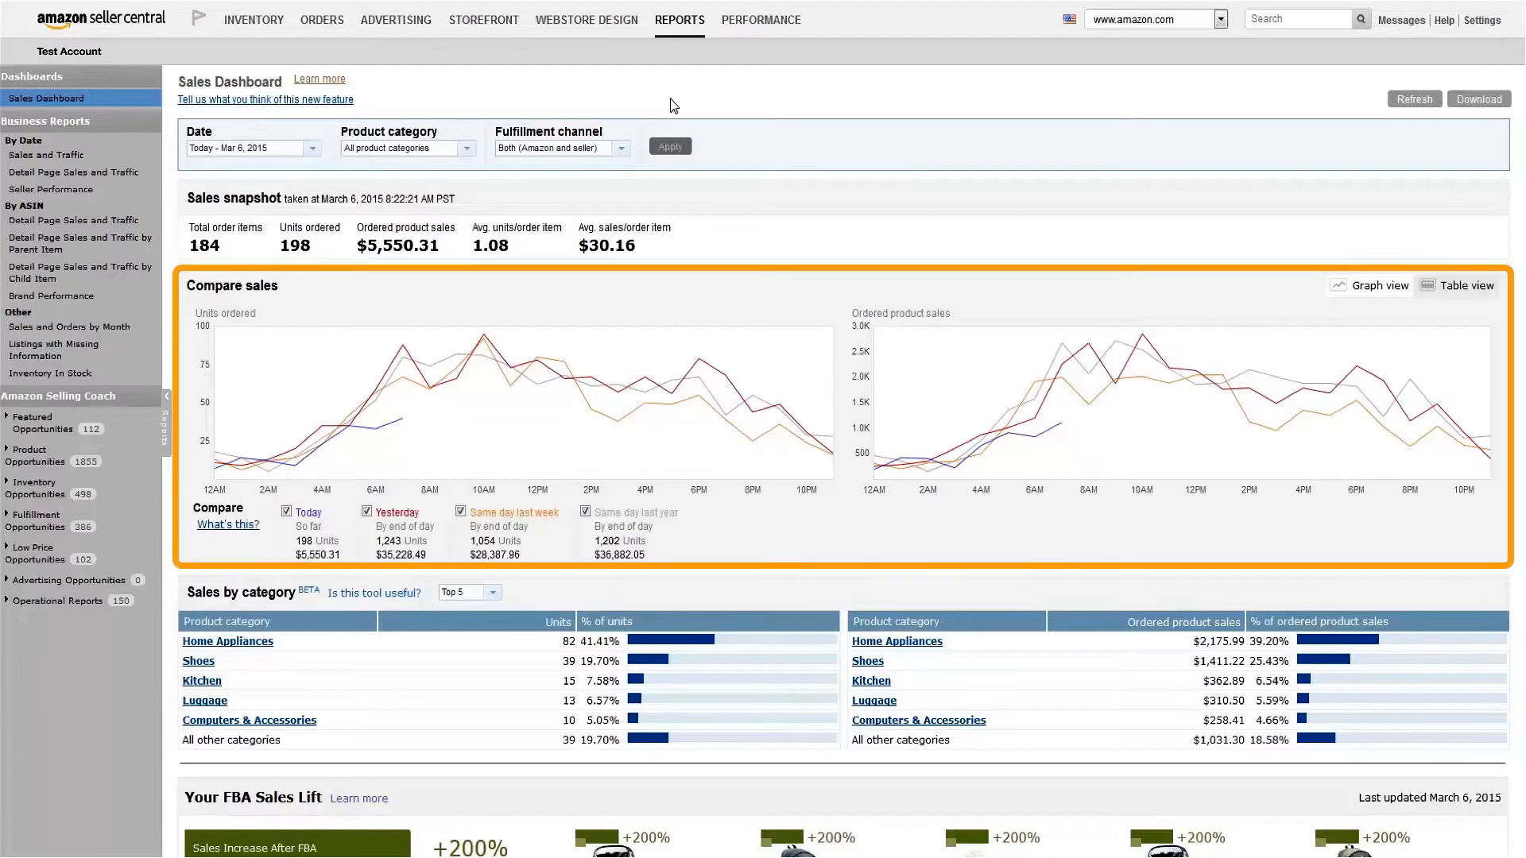
{"action": "mouse_move", "coordinate": [698, 89]}
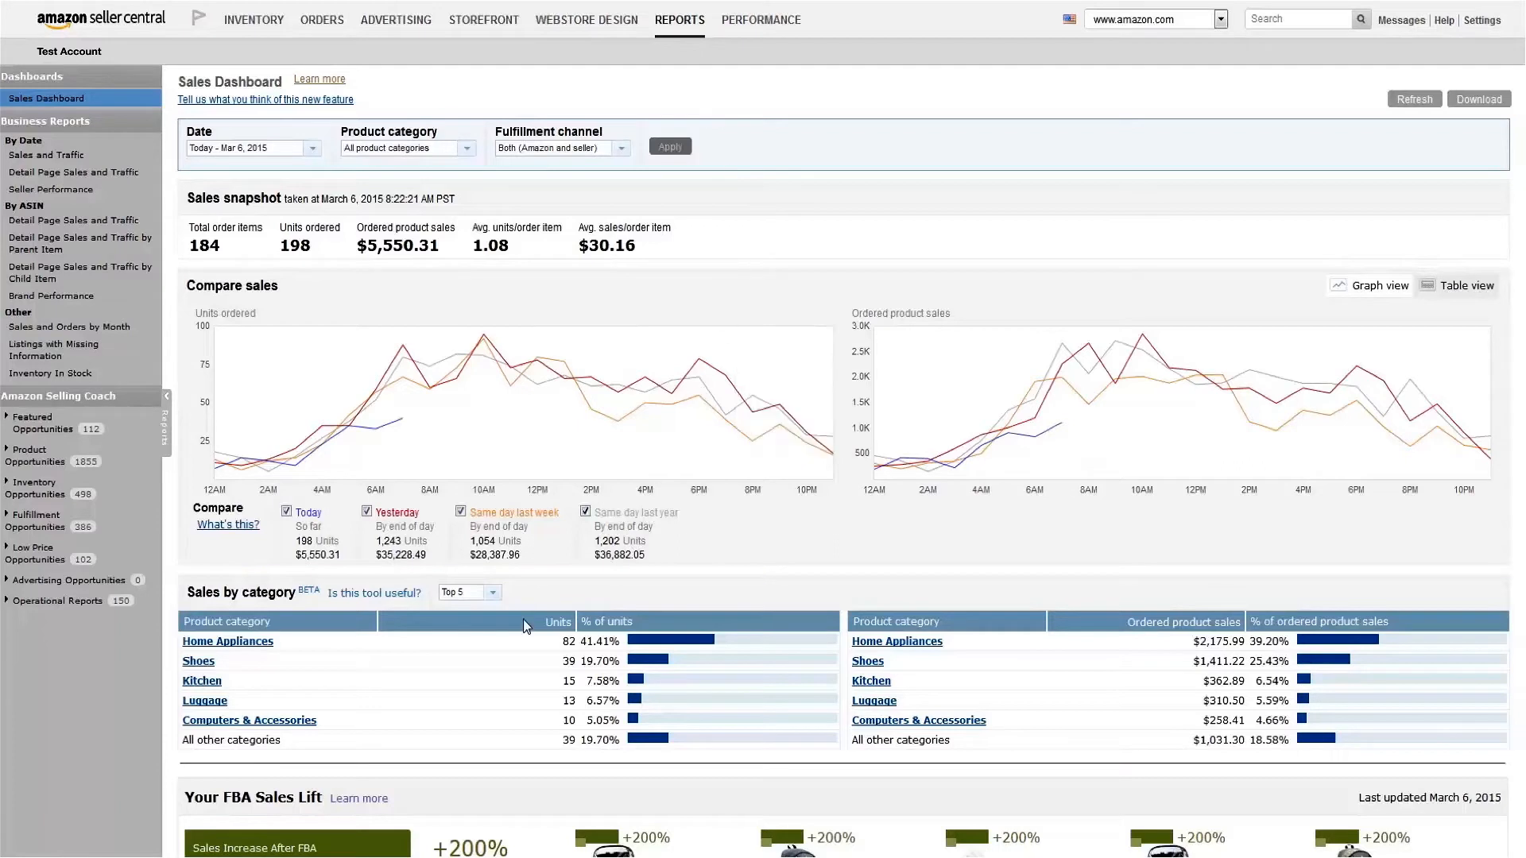
Step: Switch the Sales by category list from Top 5 to Top 10 categories
{"action": "left_click", "coordinate": [493, 591]}
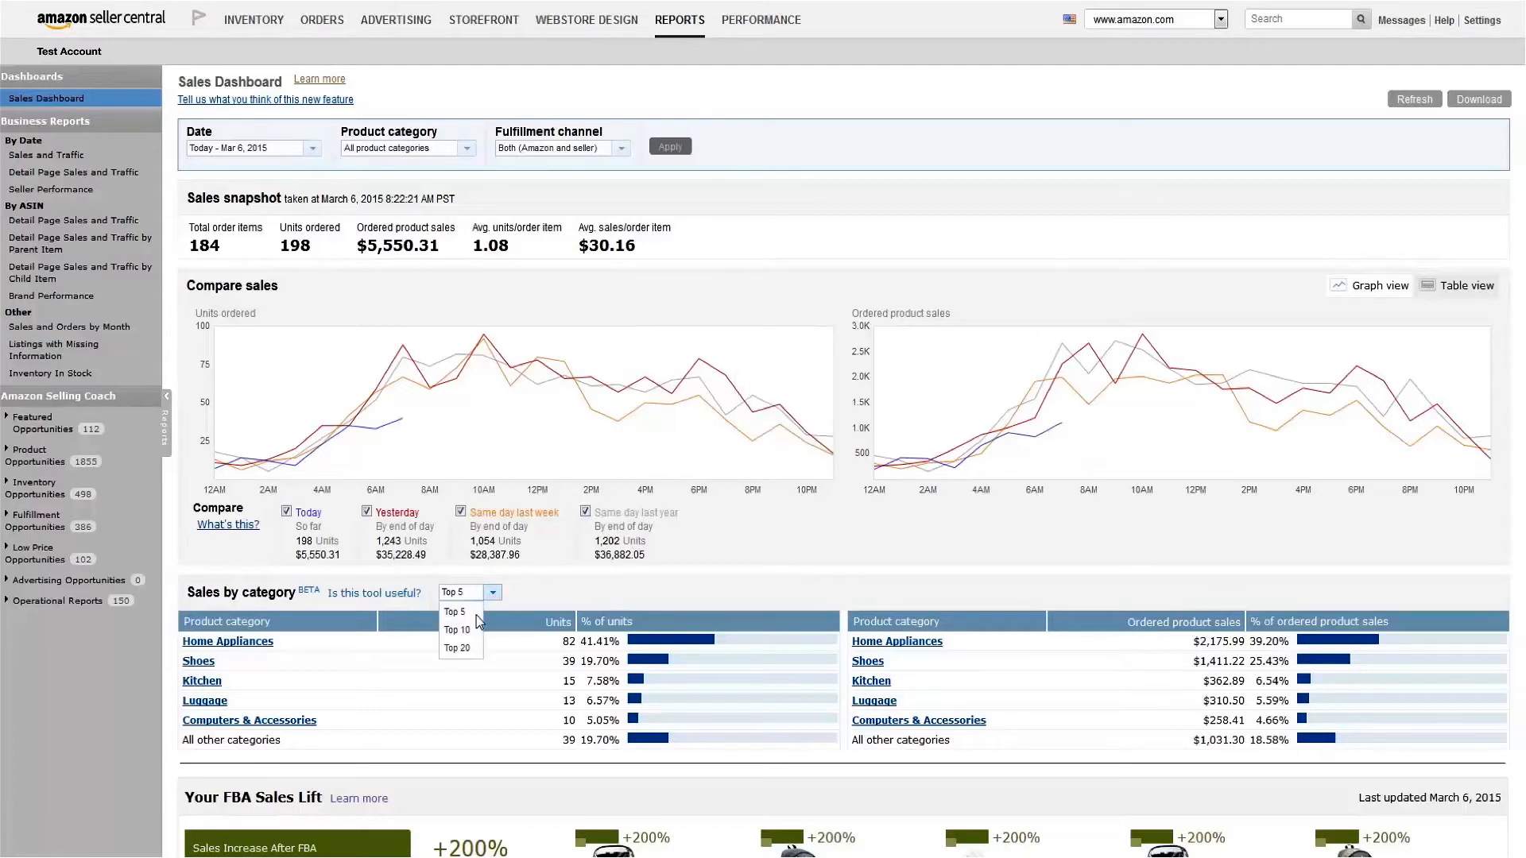
{"action": "left_click", "coordinate": [457, 630]}
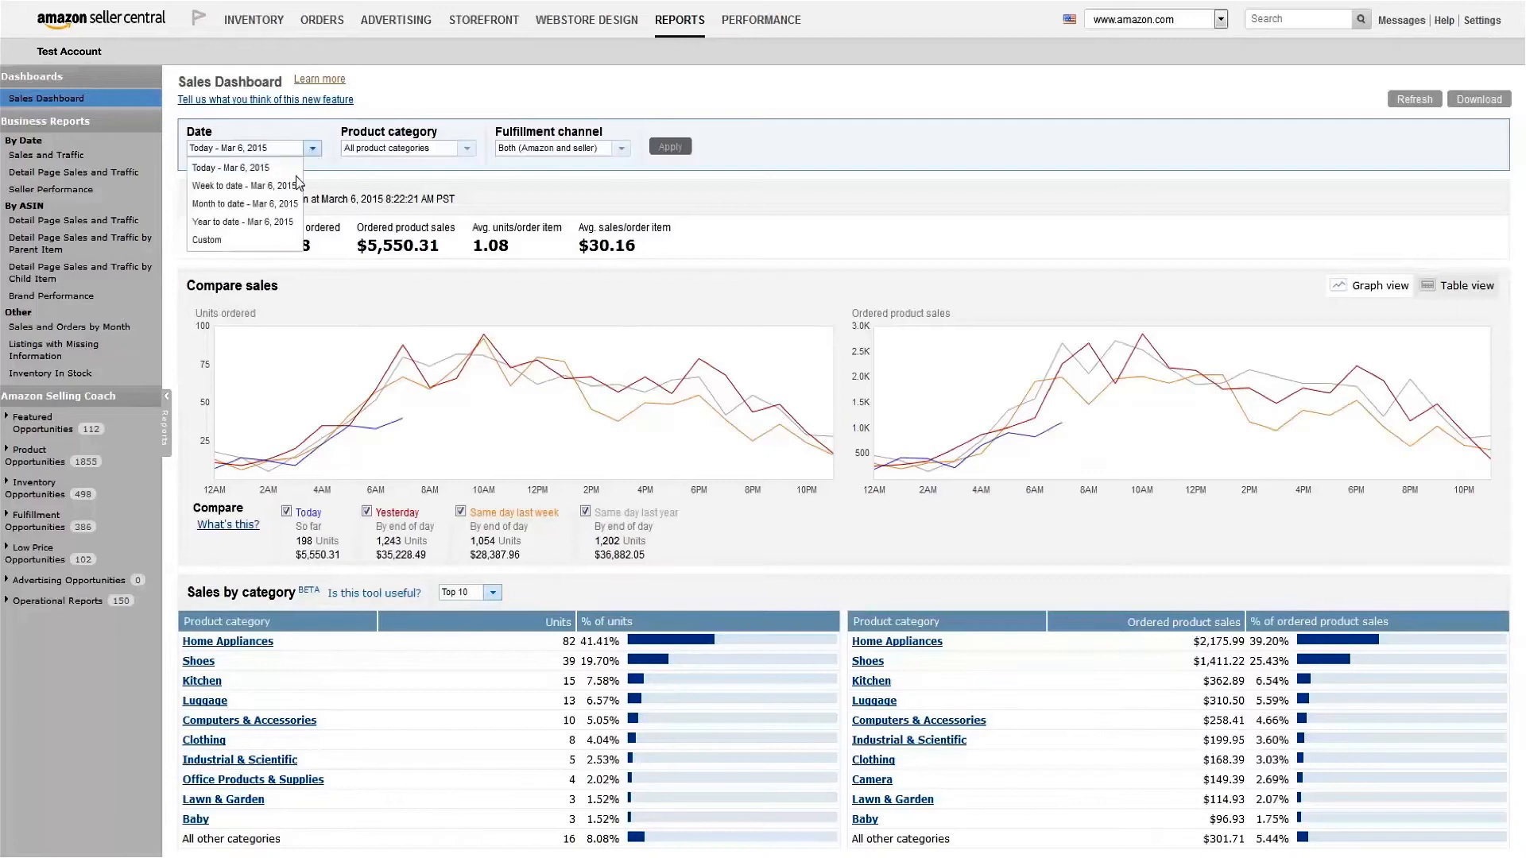
Step: Filter the dashboard to Week to date, Luggage category and Seller fulfillment channel, applying the filters
{"action": "left_click", "coordinate": [245, 186]}
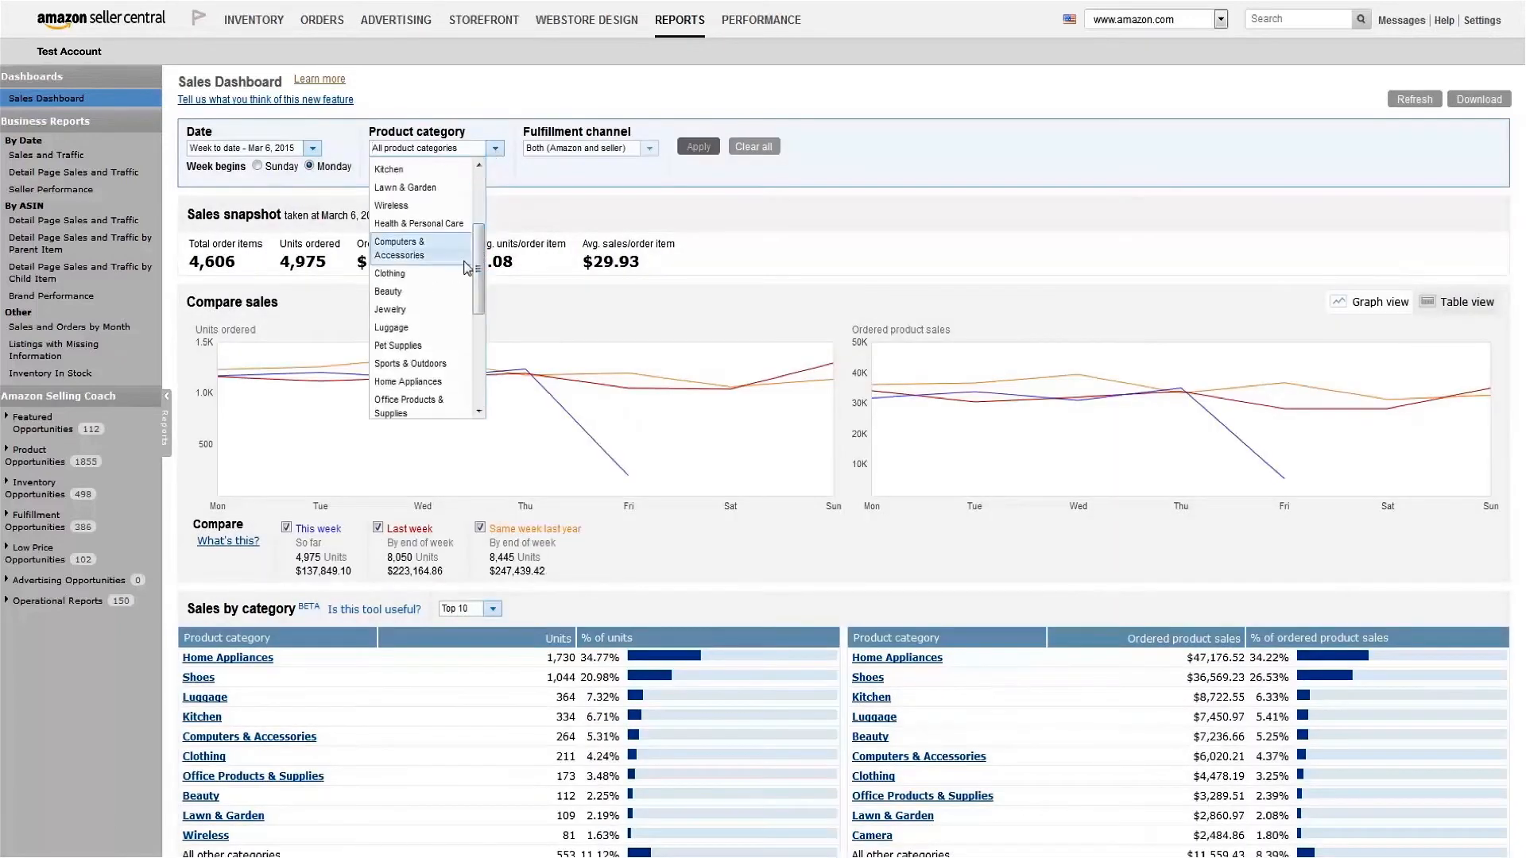
{"action": "left_click", "coordinate": [391, 328]}
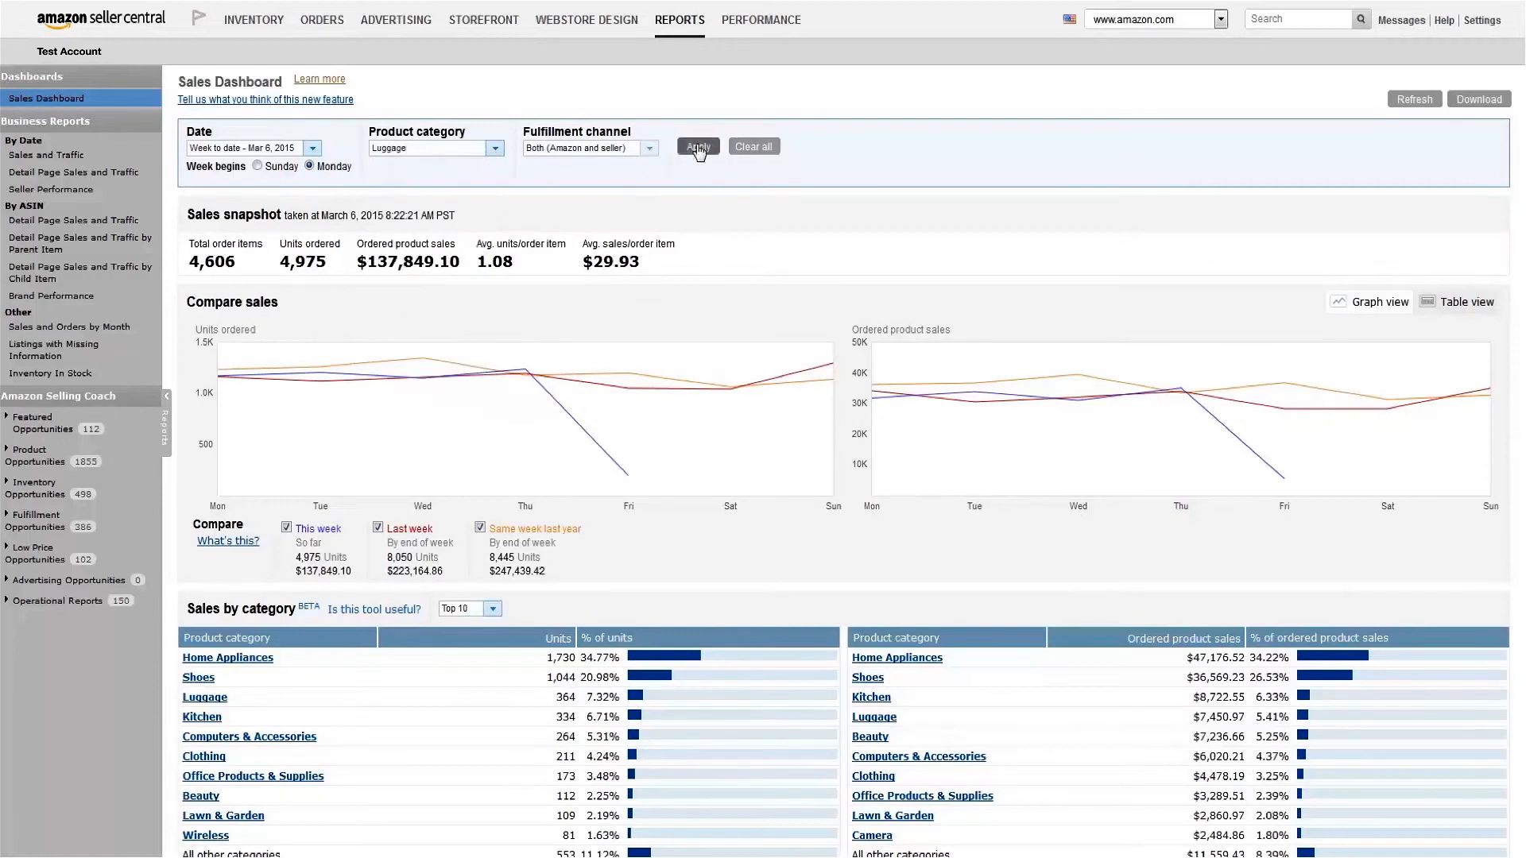
{"action": "left_click", "coordinate": [696, 146]}
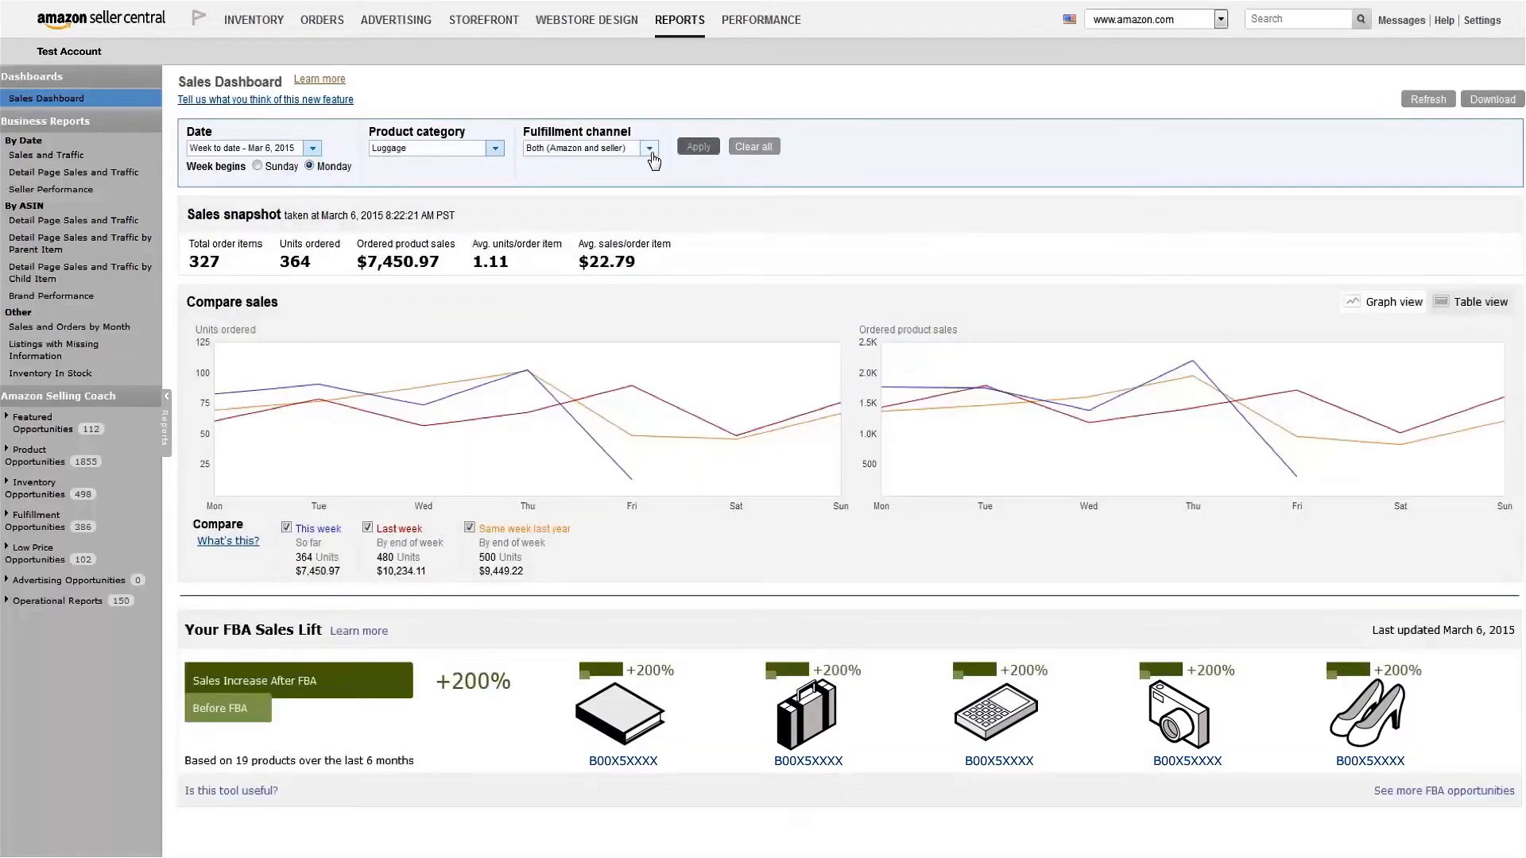
{"action": "left_click", "coordinate": [588, 148]}
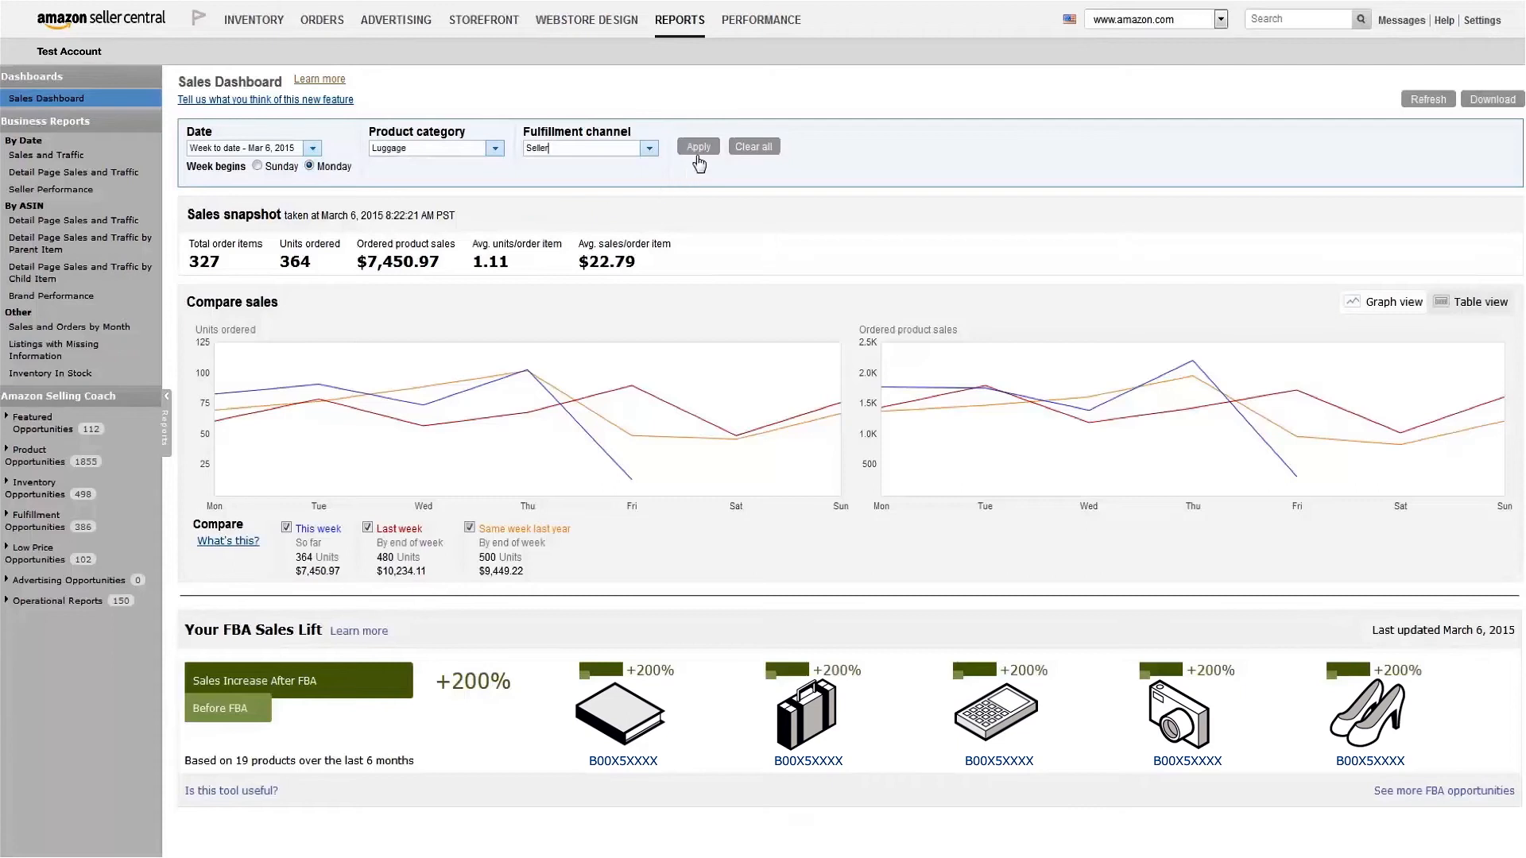
{"action": "left_click", "coordinate": [696, 146]}
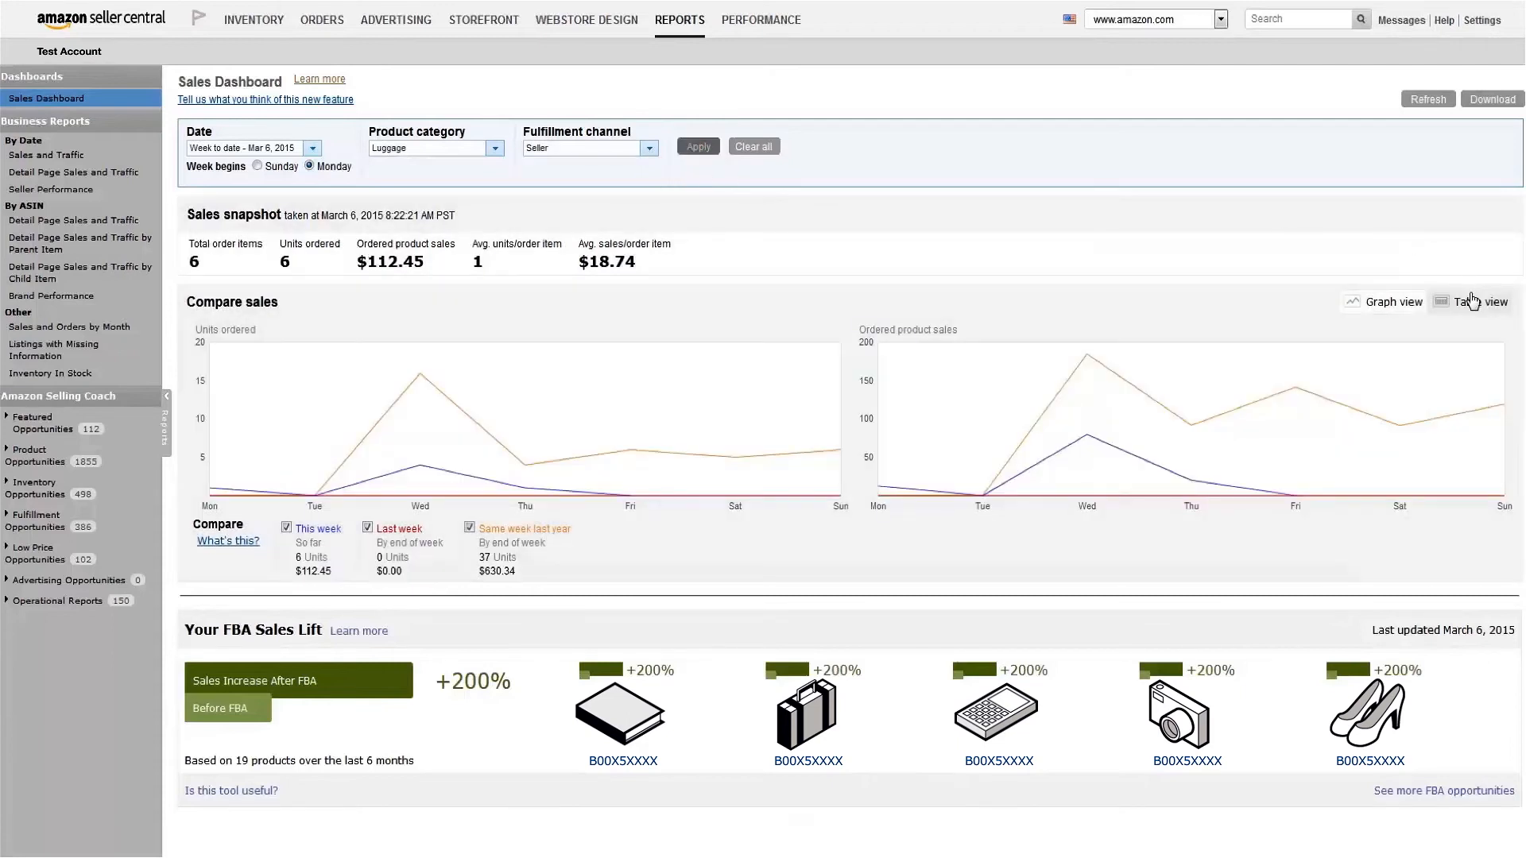
Step: Show the Compare sales week-over-week figures for Luggage in Table view
{"action": "left_click", "coordinate": [1480, 302]}
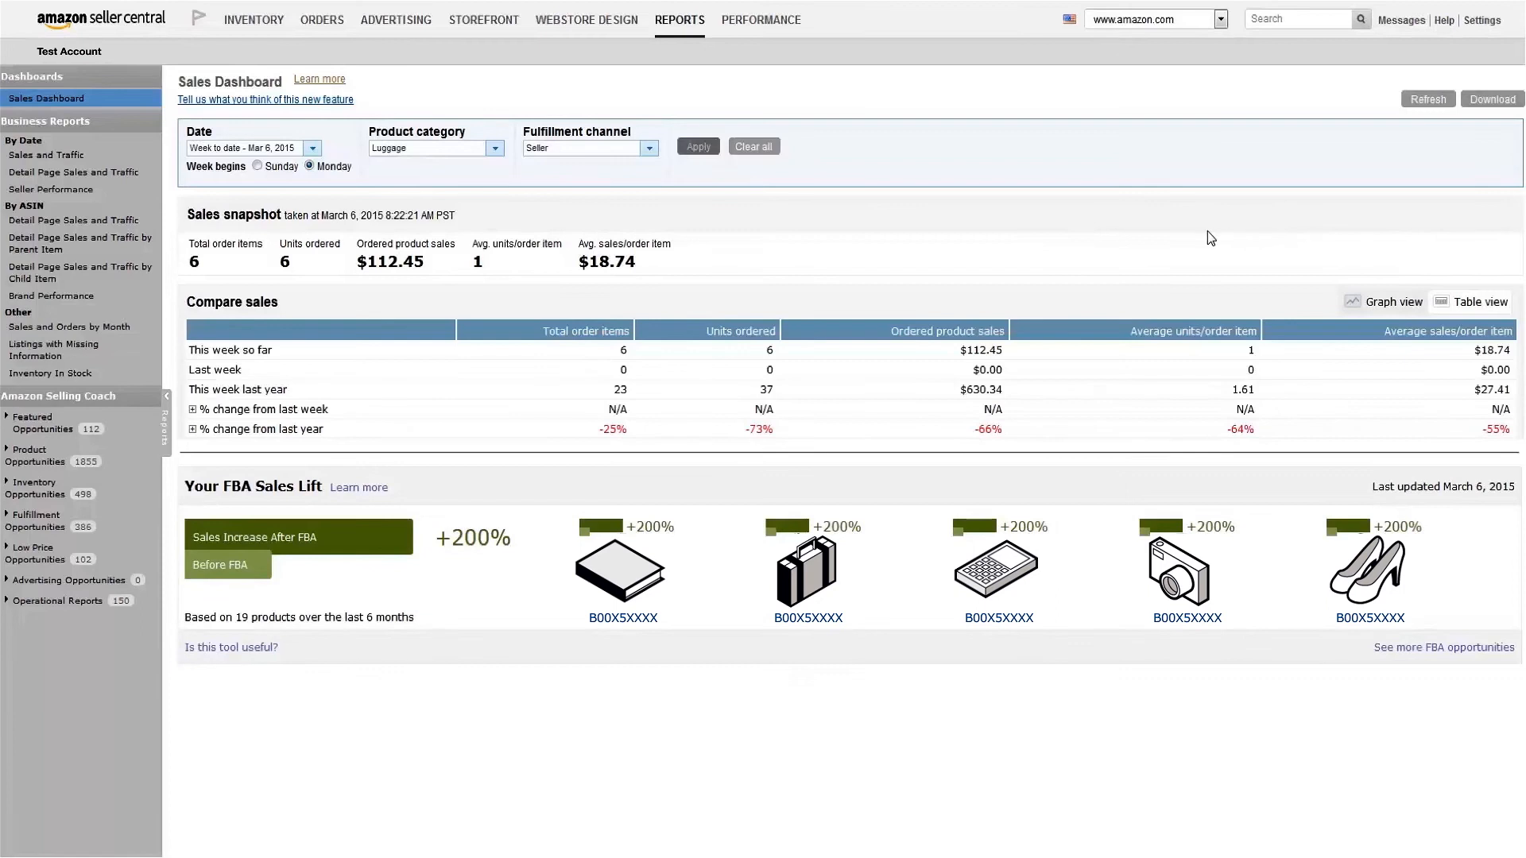
{"action": "mouse_move", "coordinate": [1173, 229]}
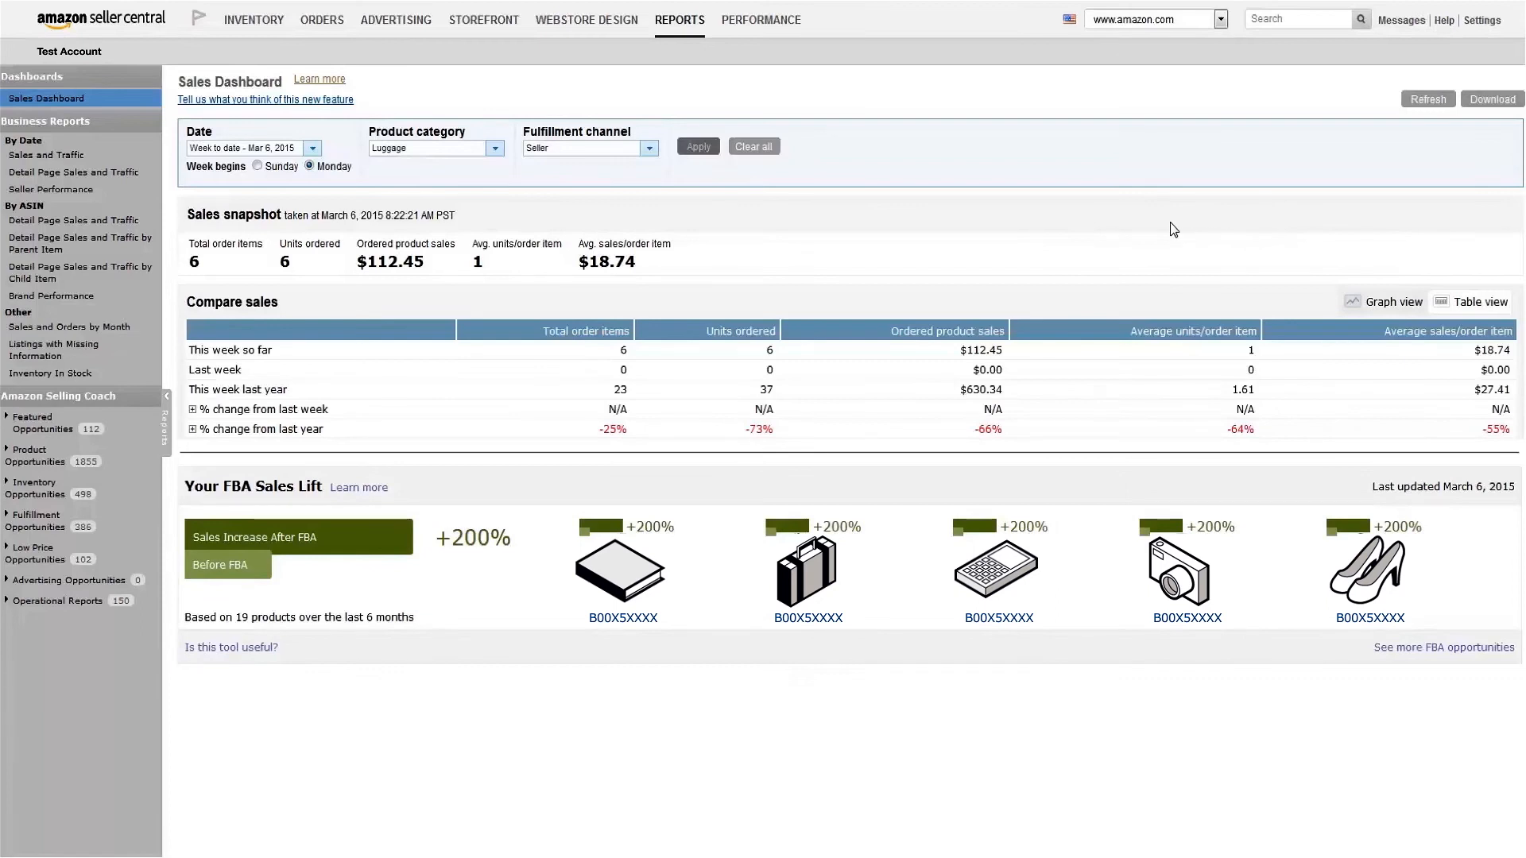